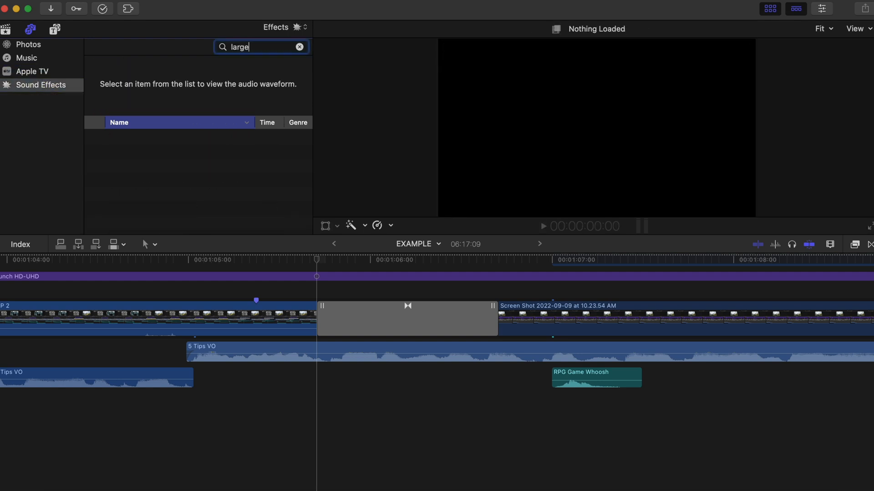
Filter the Sound Effects browser for 'large' and locate large_whoosh_2 for the timeline.
{"action": "left_click", "coordinate": [168, 140]}
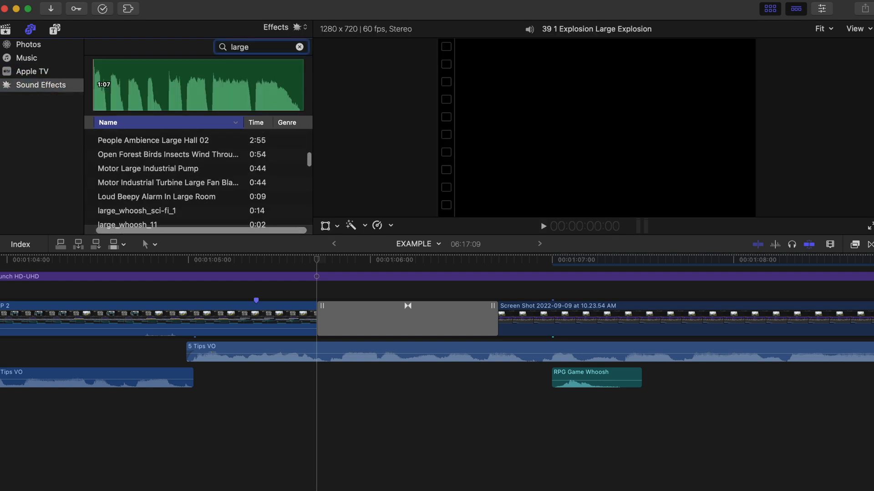
{"action": "scroll", "scroll_direction": "down", "scroll_amount": 3}
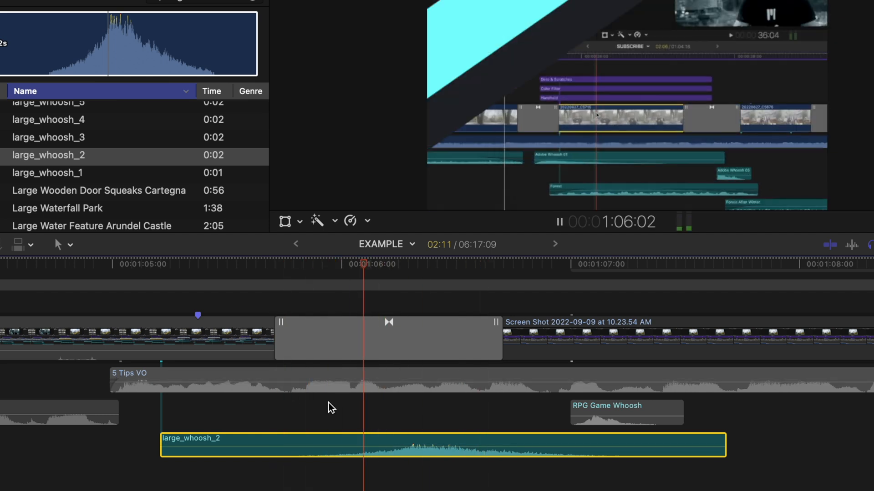
Slide large_whoosh_2 earlier to the 5 Tips VO start and nudge it one frame.
{"action": "left_click_drag", "start_coordinate": [362, 443], "coordinate": [295, 443]}
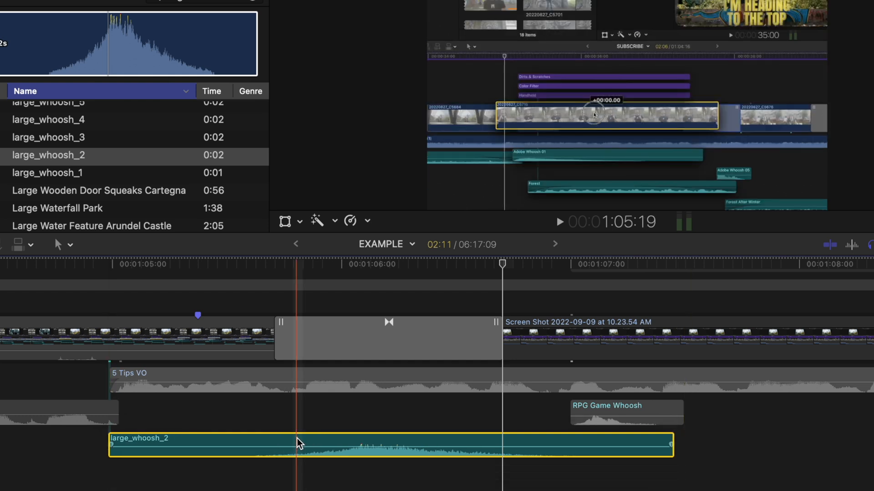
{"action": "key", "text": ">"}
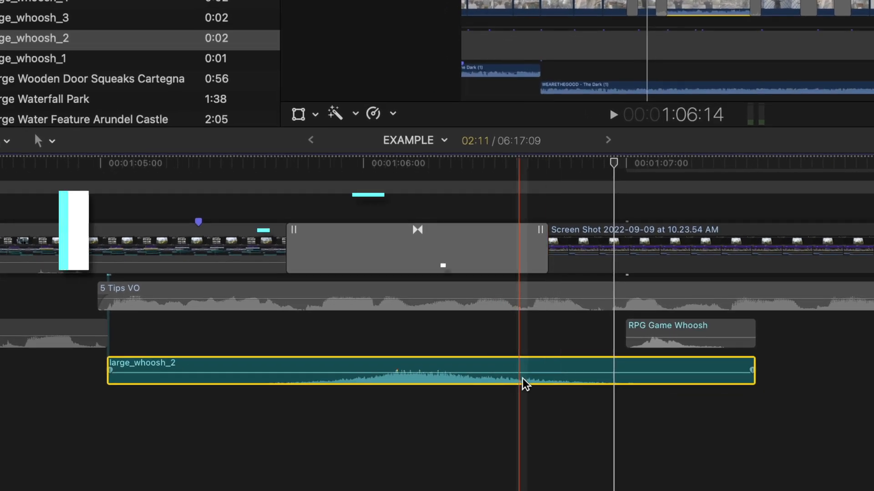
Retime large_whoosh_2 to Fast at 141% via the Retime Editor (Cmd-R).
{"action": "key", "text": "cmd+r"}
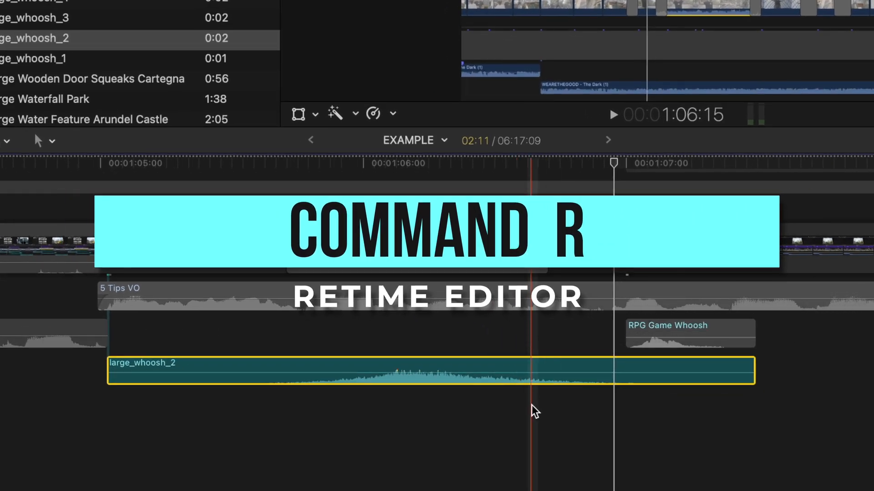
{"action": "key", "text": "cmd+r"}
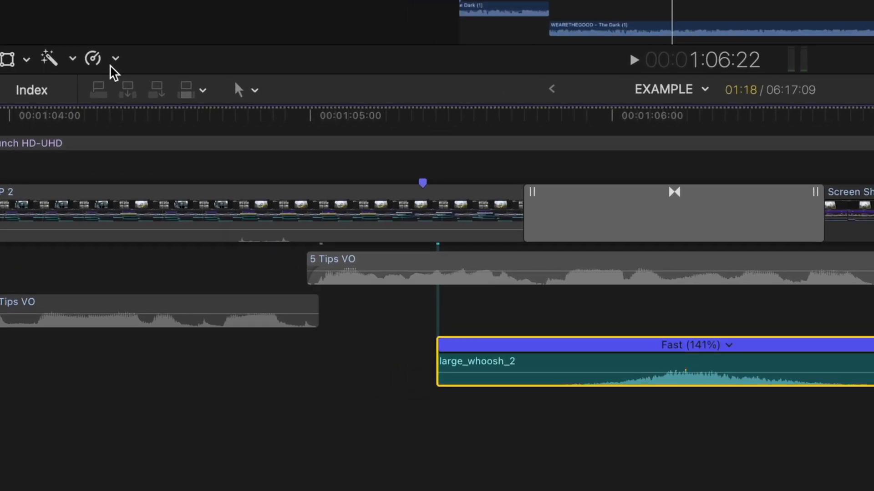
{"action": "left_click", "coordinate": [93, 58]}
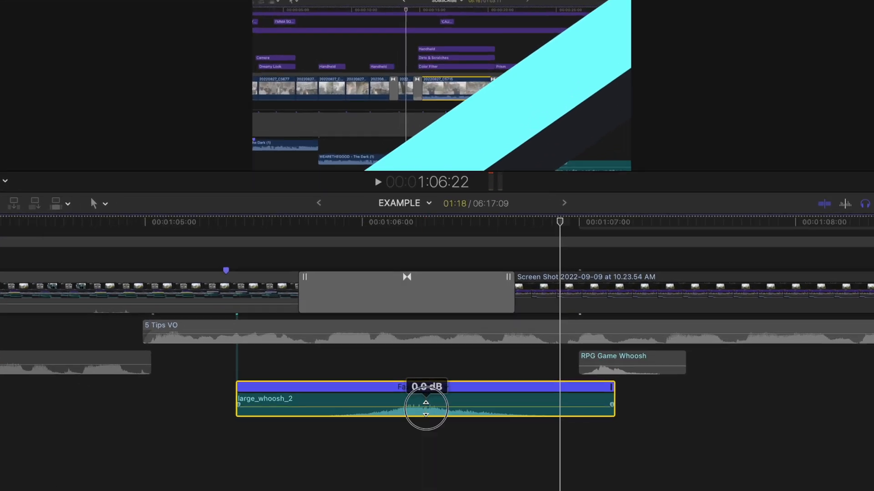
Adjust the large_whoosh_2 volume line, settling it at -2.0 dB.
{"action": "left_click_drag", "start_coordinate": [425, 407], "coordinate": [448, 346]}
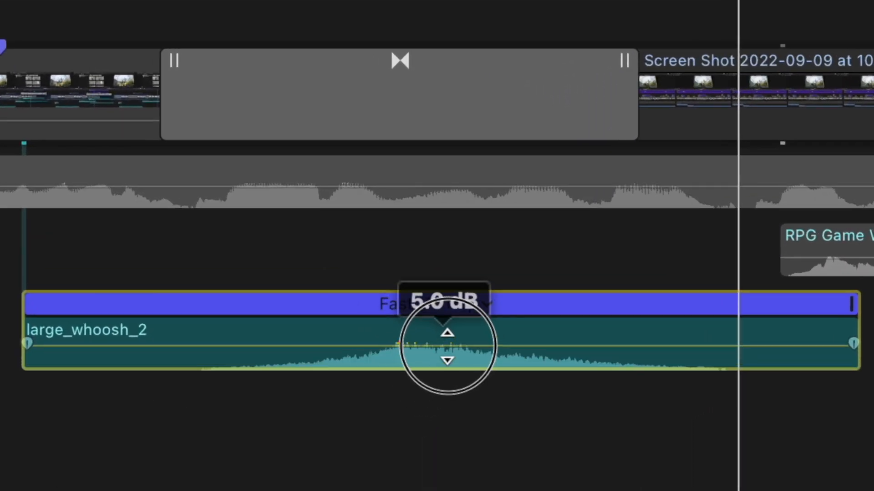
{"action": "left_click_drag", "start_coordinate": [448, 346], "coordinate": [451, 340]}
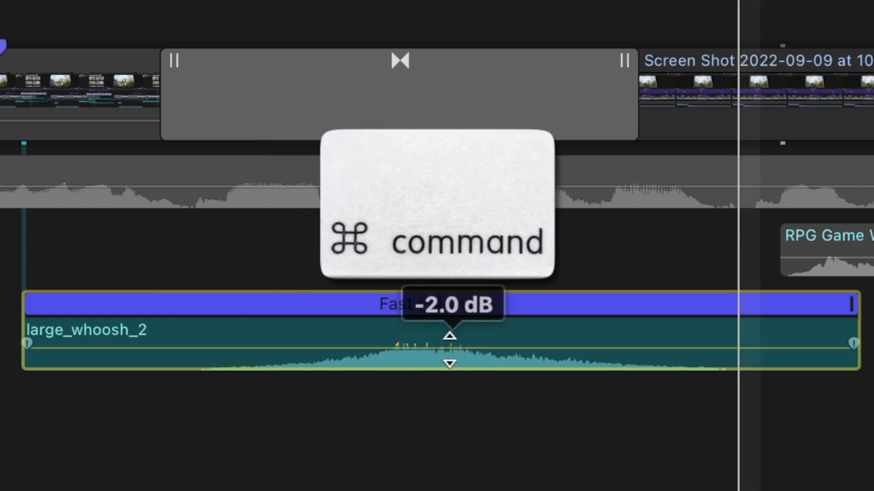
{"action": "left_click_drag", "start_coordinate": [448, 348], "coordinate": [449, 371]}
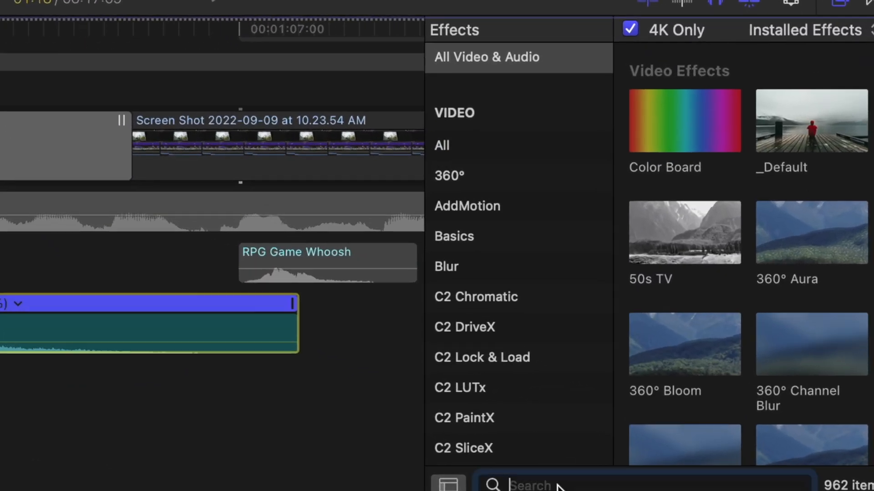
Apply the Pitch effect to large_whoosh_2, raise its Amount, and toggle it off/on to compare.
{"action": "type", "text": "pitch"}
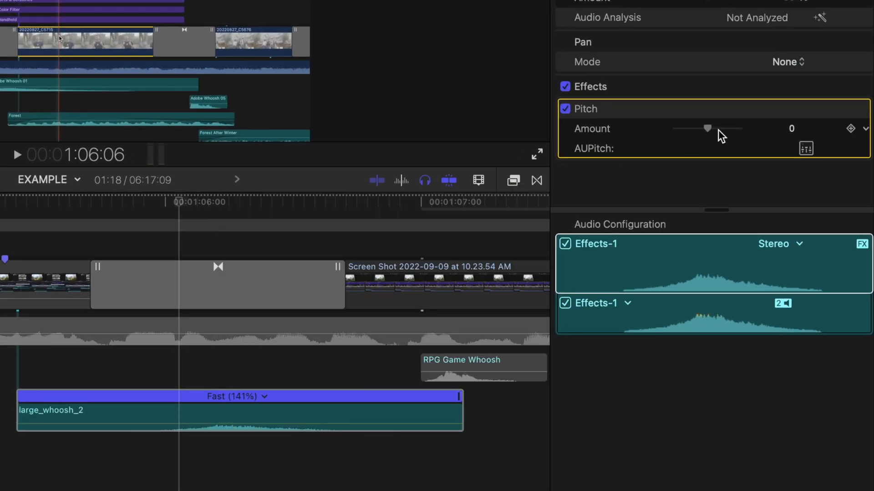
{"action": "left_click_drag", "start_coordinate": [708, 128], "coordinate": [719, 129]}
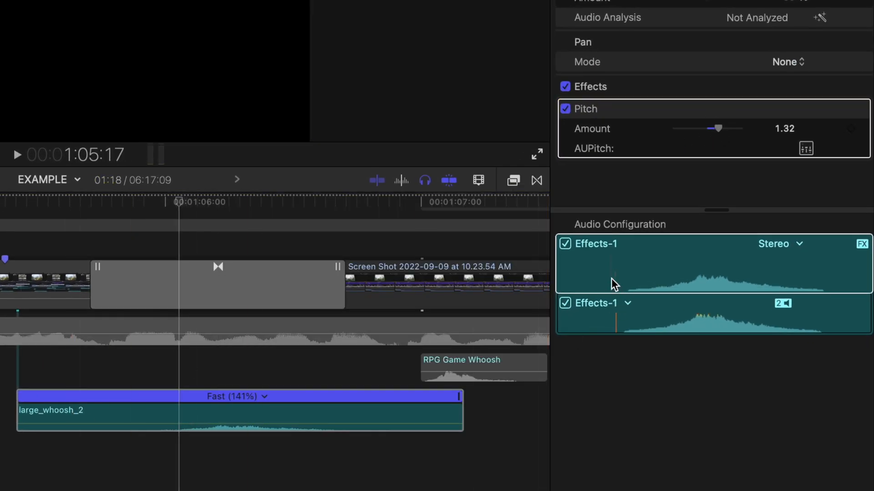
{"action": "left_click", "coordinate": [565, 108]}
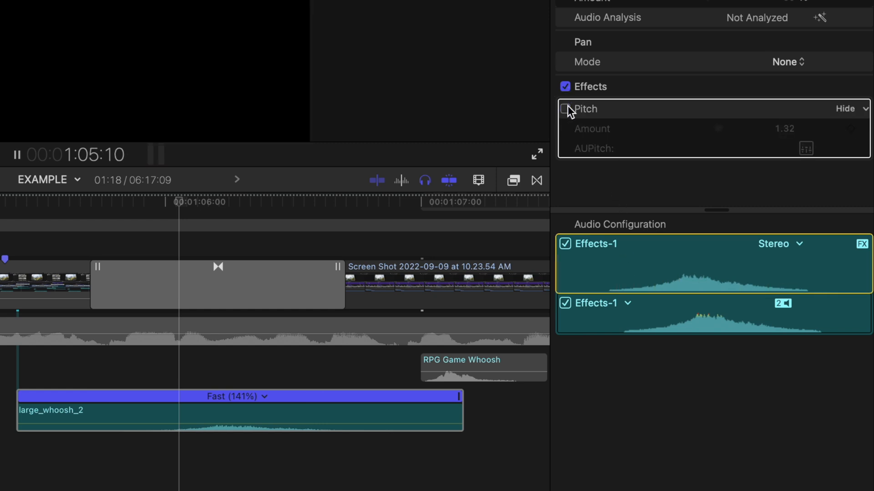
{"action": "left_click", "coordinate": [565, 109]}
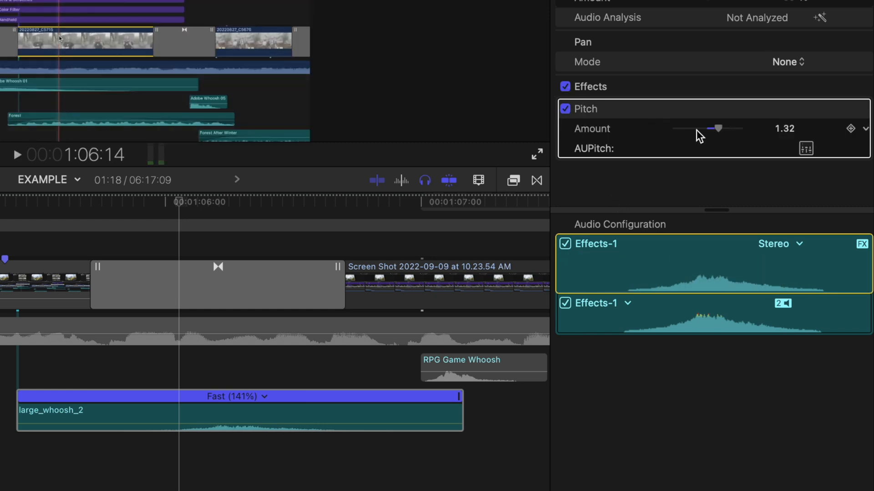
Sweep the Pitch Amount below zero then back up, settling on a higher pitch.
{"action": "left_click_drag", "start_coordinate": [718, 128], "coordinate": [694, 129]}
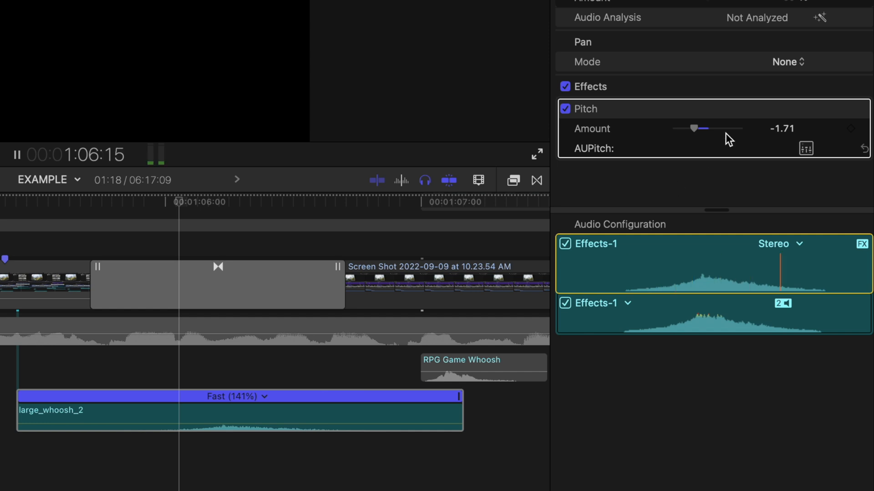
{"action": "left_click_drag", "start_coordinate": [693, 128], "coordinate": [723, 128]}
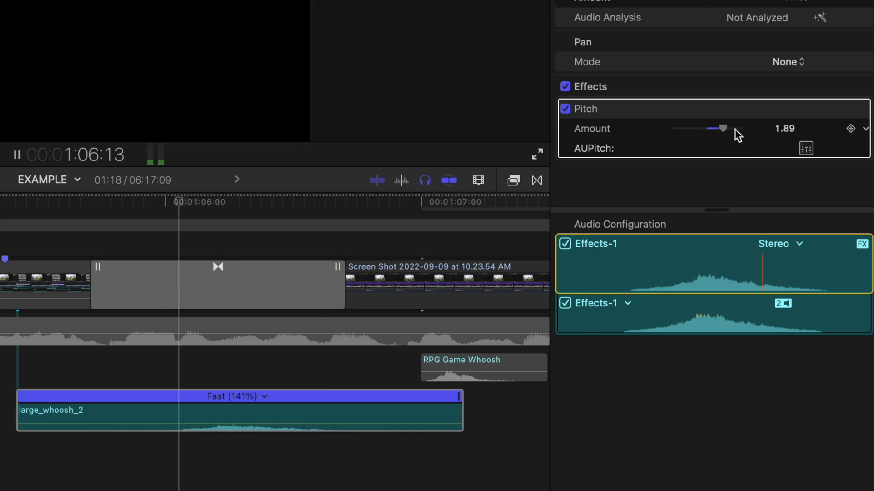
{"action": "left_click_drag", "start_coordinate": [722, 128], "coordinate": [733, 128]}
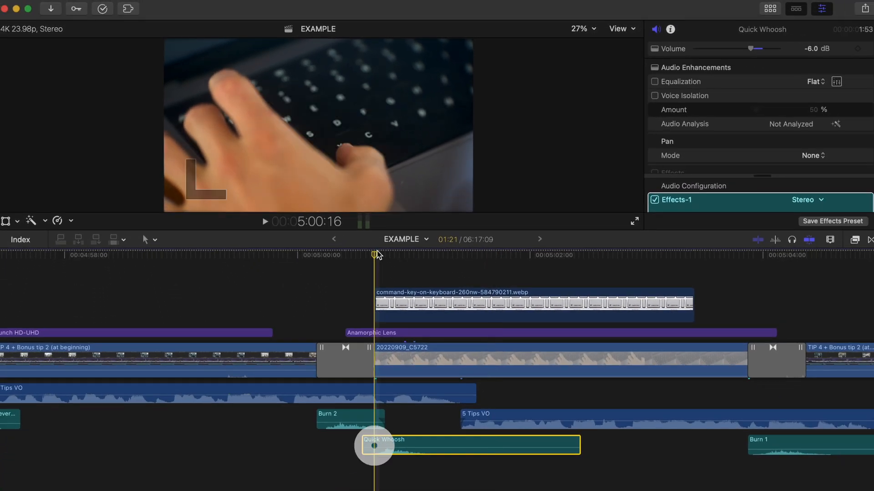
Set Quick Whoosh Pan Mode to Stereo Left/Right and keyframe the pan from -100 up to -3.0.
{"action": "left_click", "coordinate": [811, 155]}
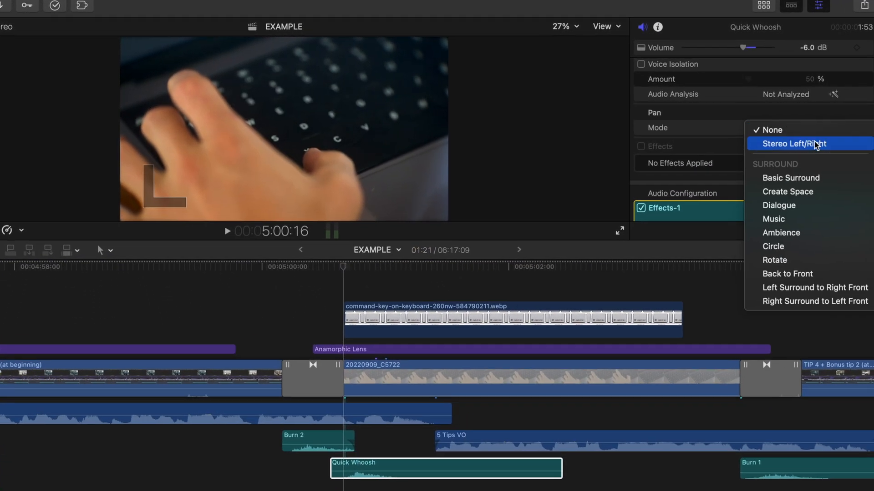
{"action": "left_click", "coordinate": [793, 144]}
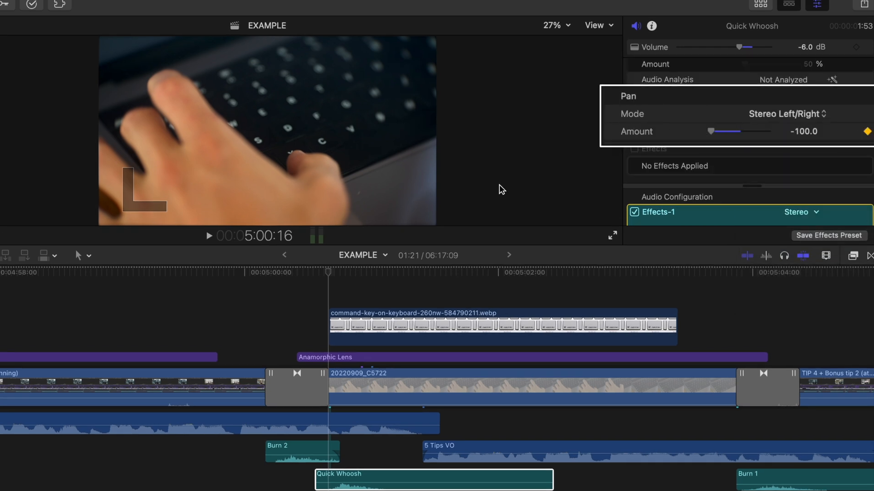
{"action": "left_click", "coordinate": [365, 272]}
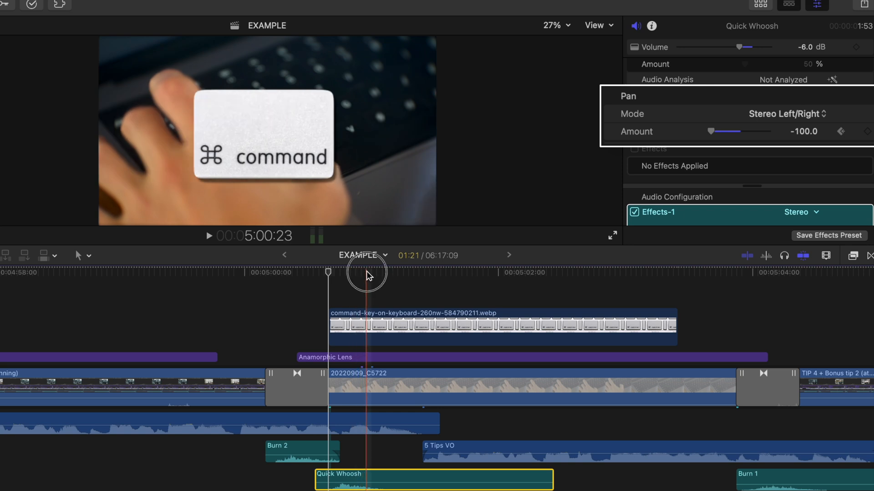
{"action": "left_click_drag", "start_coordinate": [713, 132], "coordinate": [736, 131]}
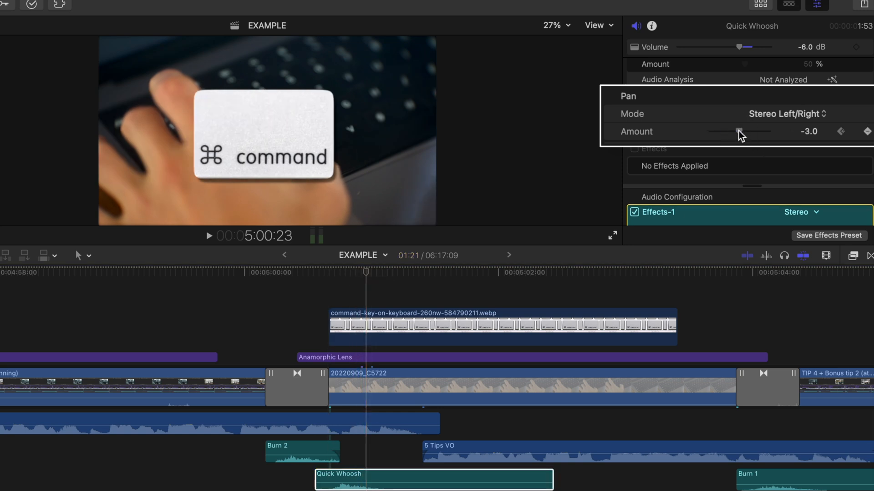